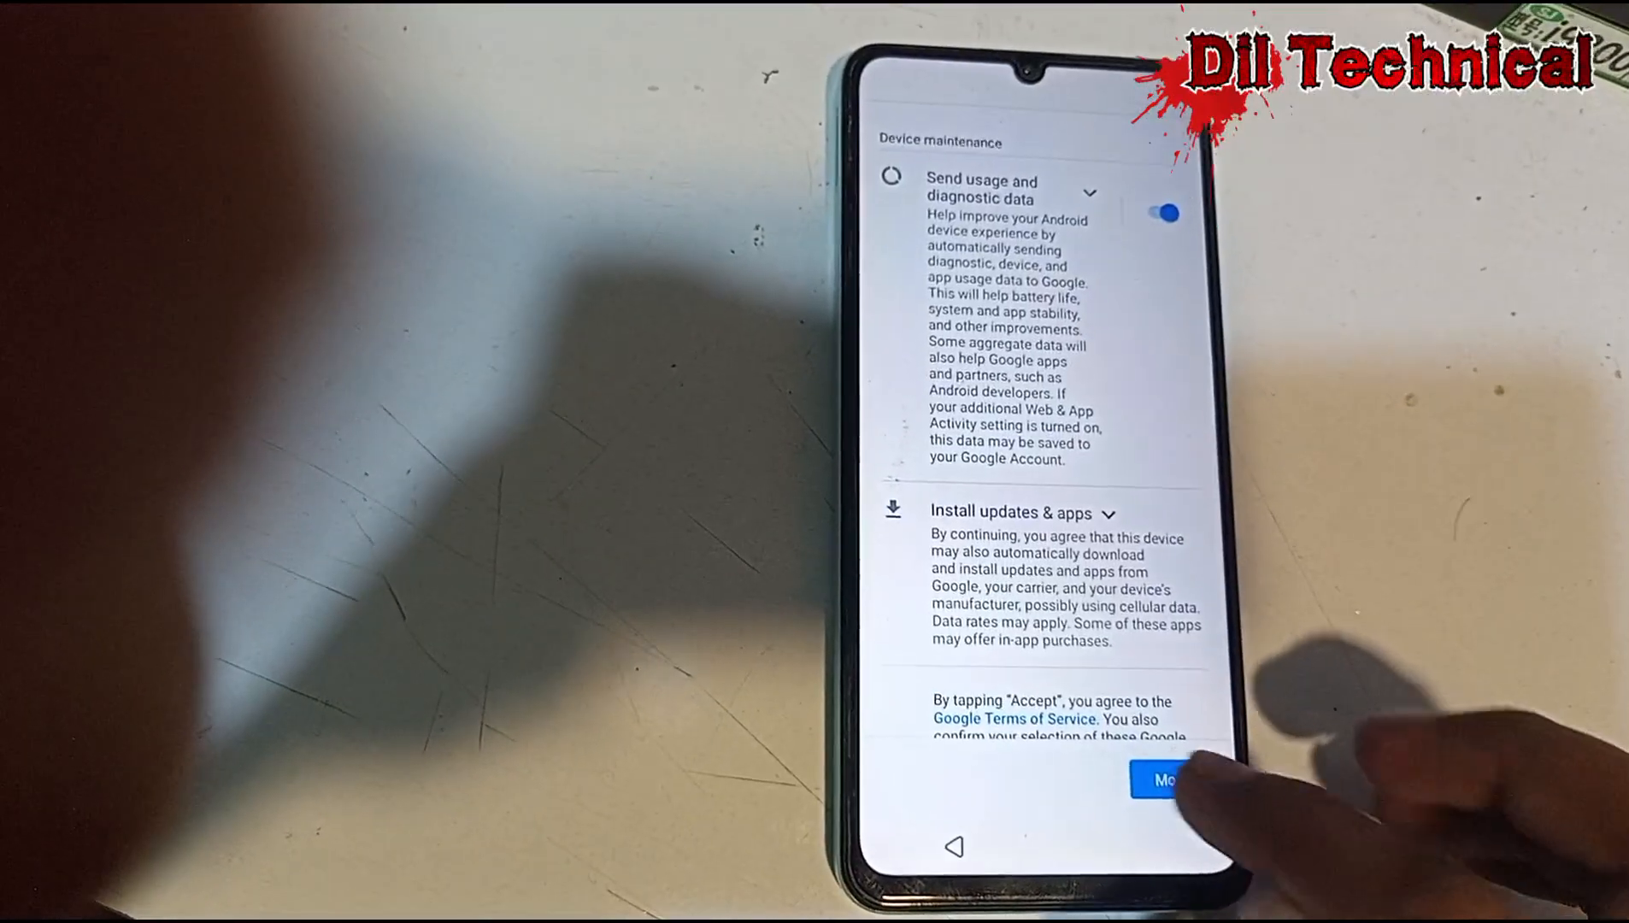
Step: Accept the Google services terms to finish setup and land on the home screen
left_click(1164, 781)
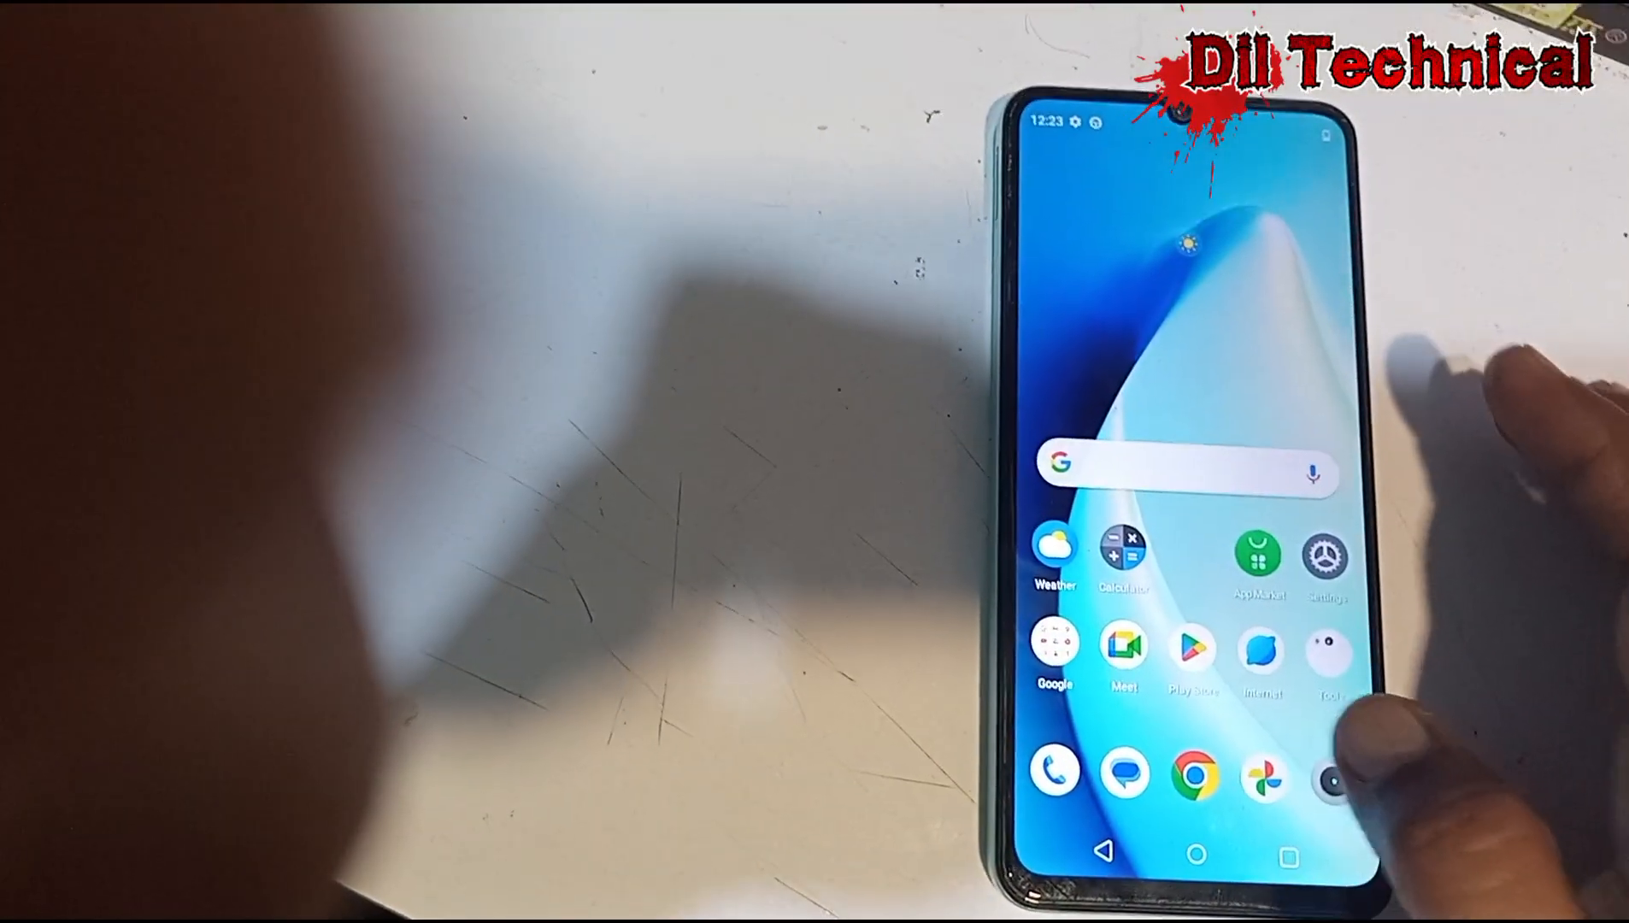
Step: Open Settings and view About phone: realme C51, Android 13, 4 GB RAM, 64 GB storage
left_click(1325, 554)
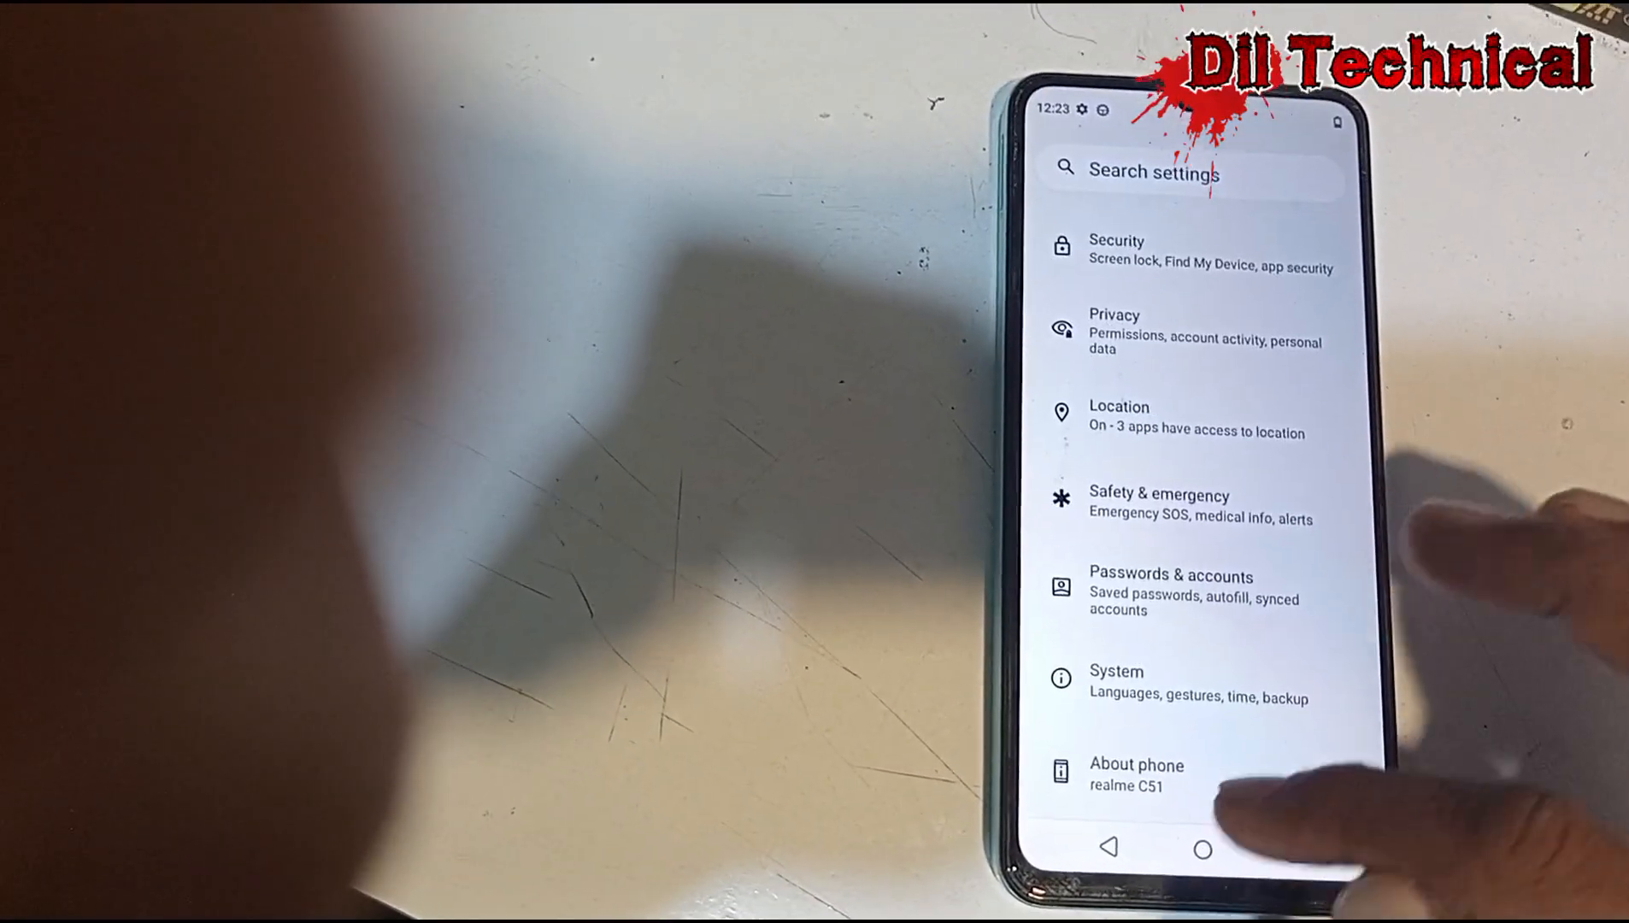
left_click(1137, 775)
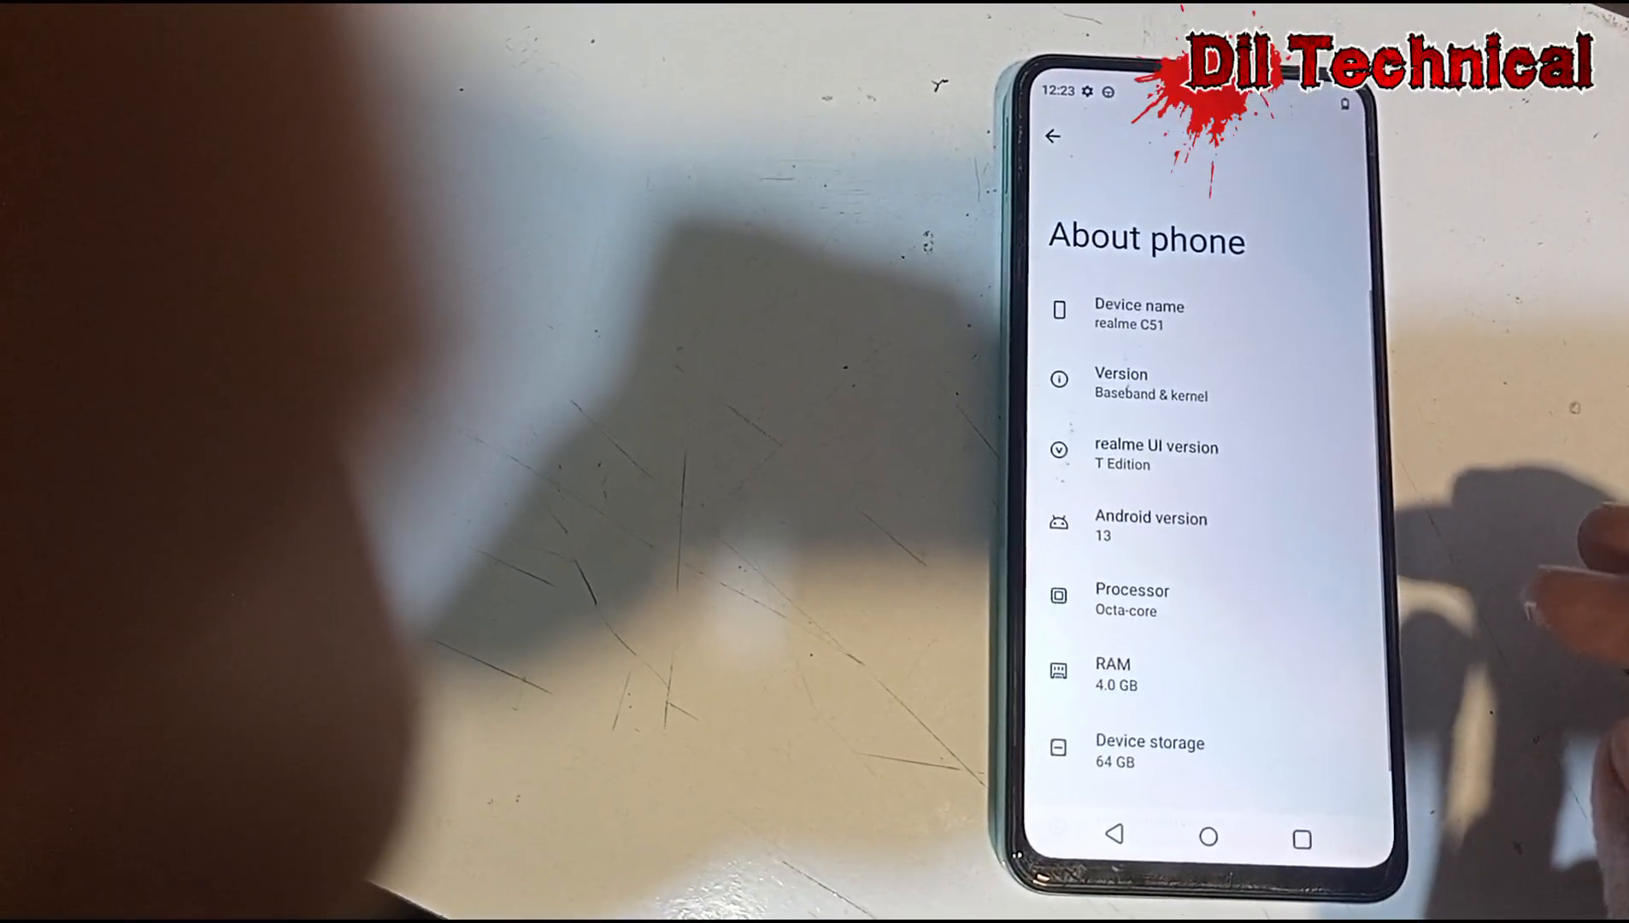